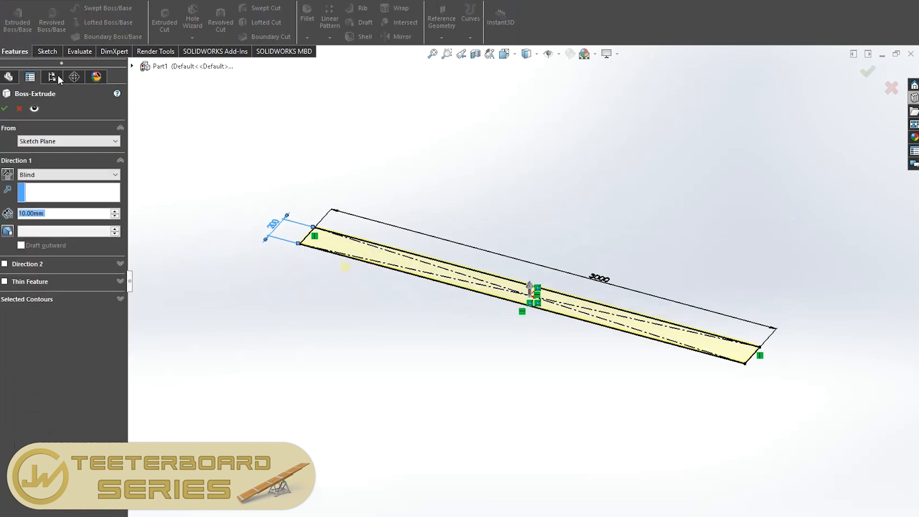
# - Extrude the teak plank 10 mm and save the parts as '3 dila' and '2 dila'
pyautogui.click(5, 109)
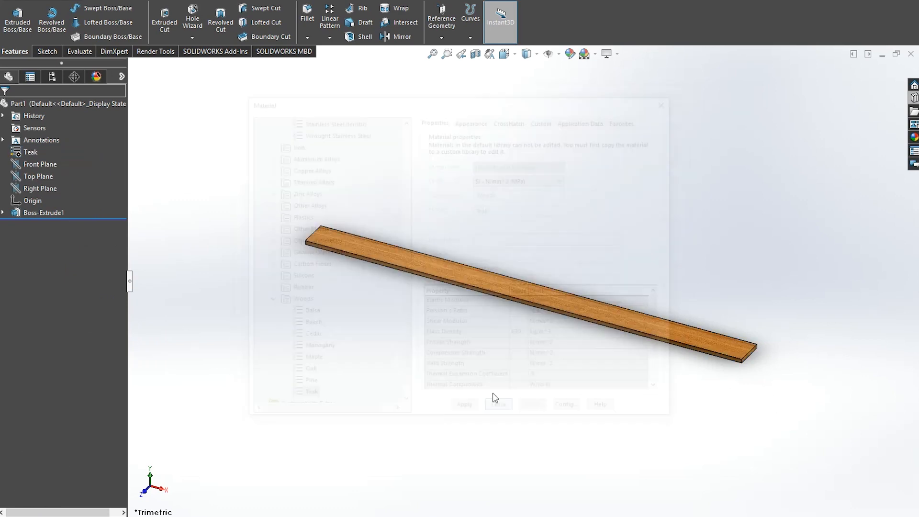
pyautogui.write('3 di')
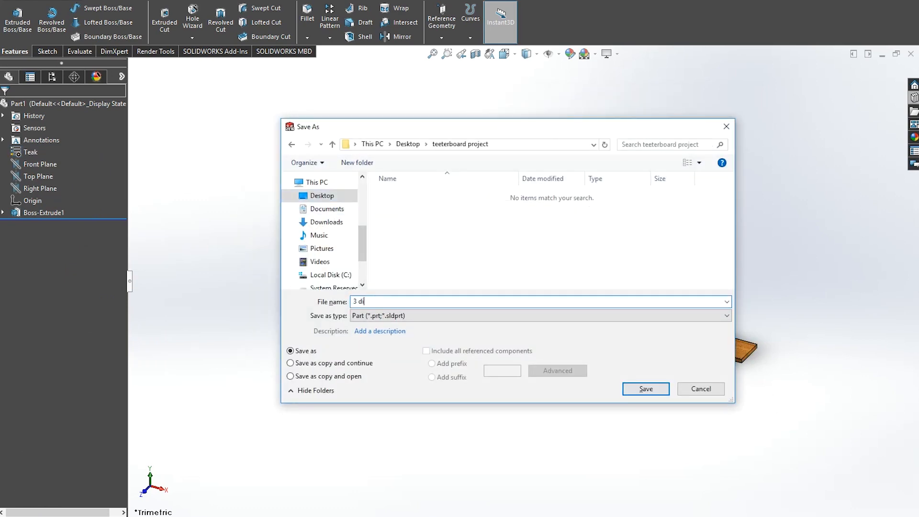
pyautogui.click(645, 388)
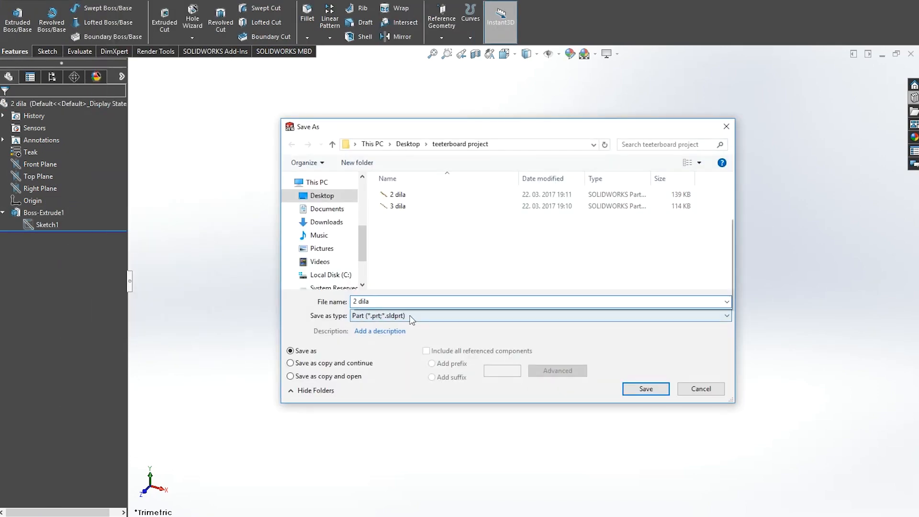
pyautogui.click(645, 389)
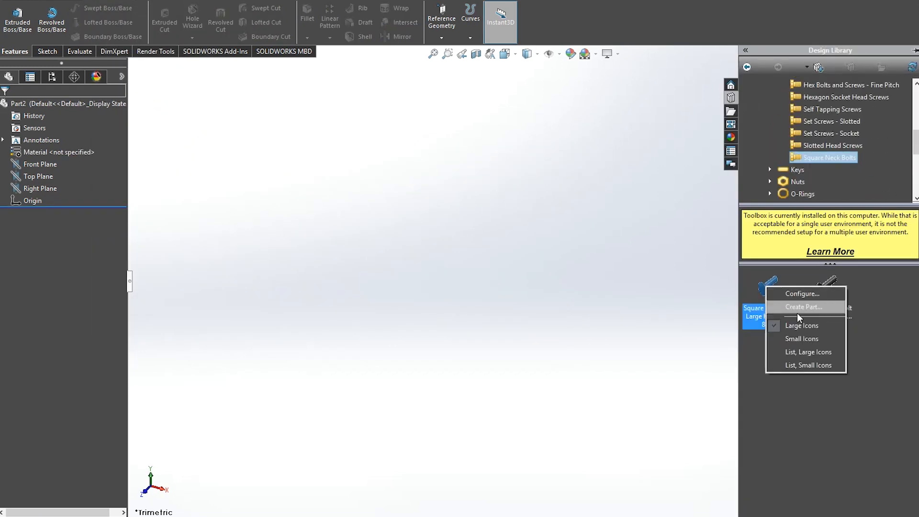
# - Generate a square neck bolt part, then model and save a round alloy steel shaft
pyautogui.click(802, 293)
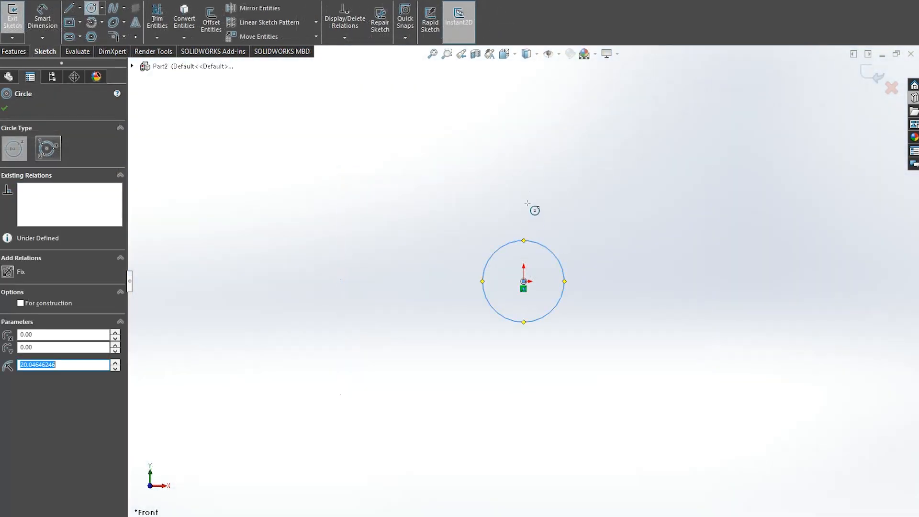
pyautogui.click(17, 16)
pyautogui.write('steel')
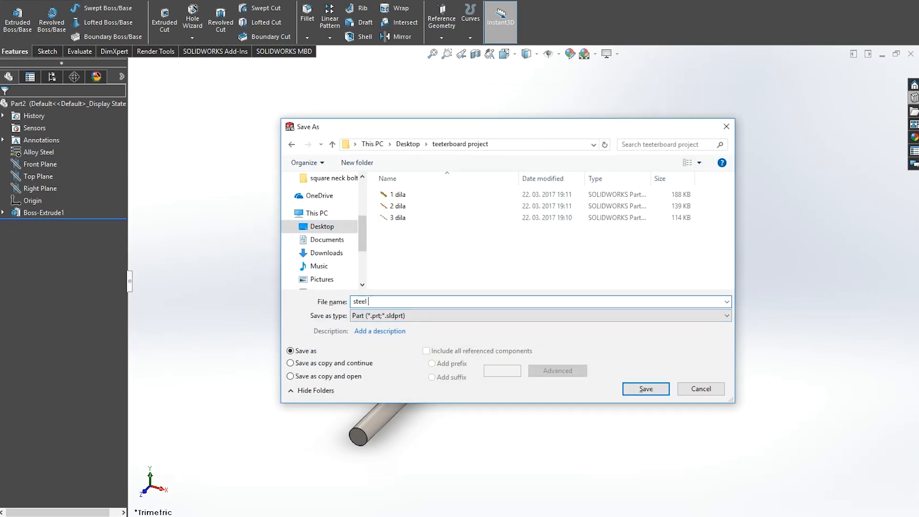
pyautogui.click(646, 389)
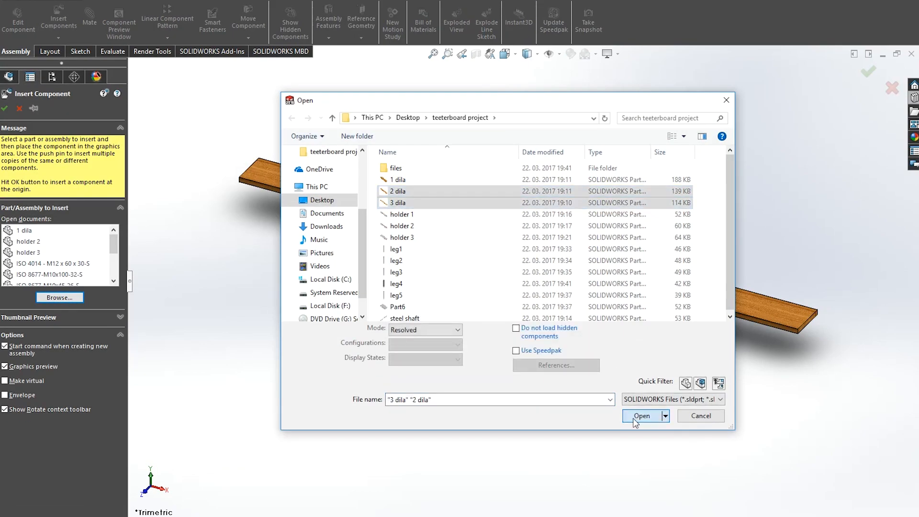
# - Insert the '2 dila' and '3 dila' planks and width-mate the steel holders across them
pyautogui.click(642, 416)
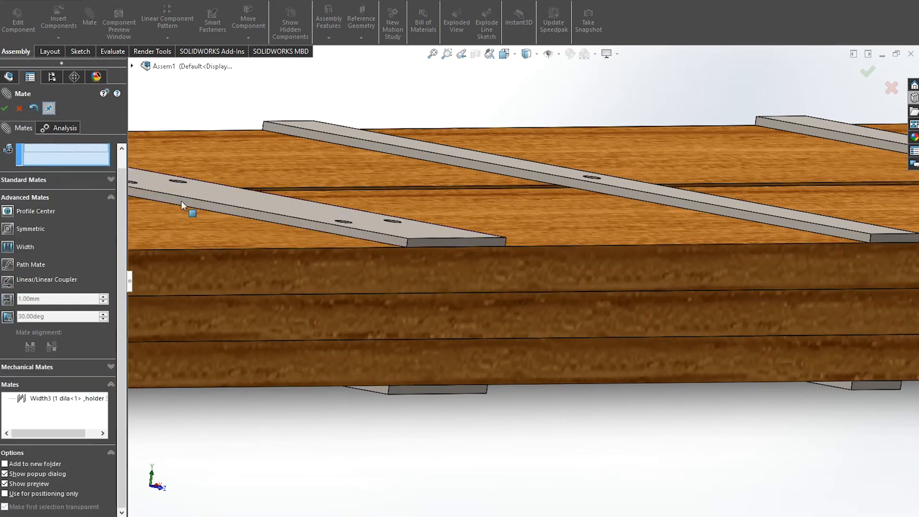
pyautogui.click(5, 107)
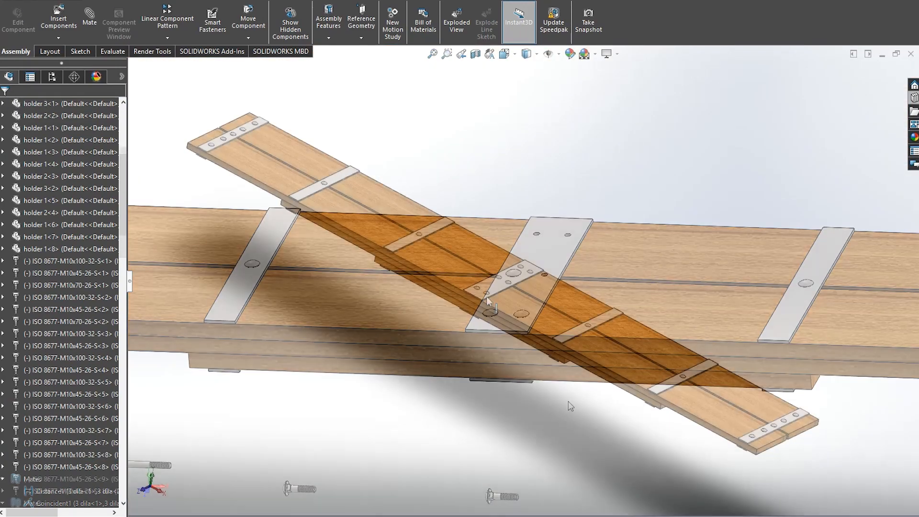
# - Width-mate the steel shaft ends to a holder's faces under the board
pyautogui.click(58, 18)
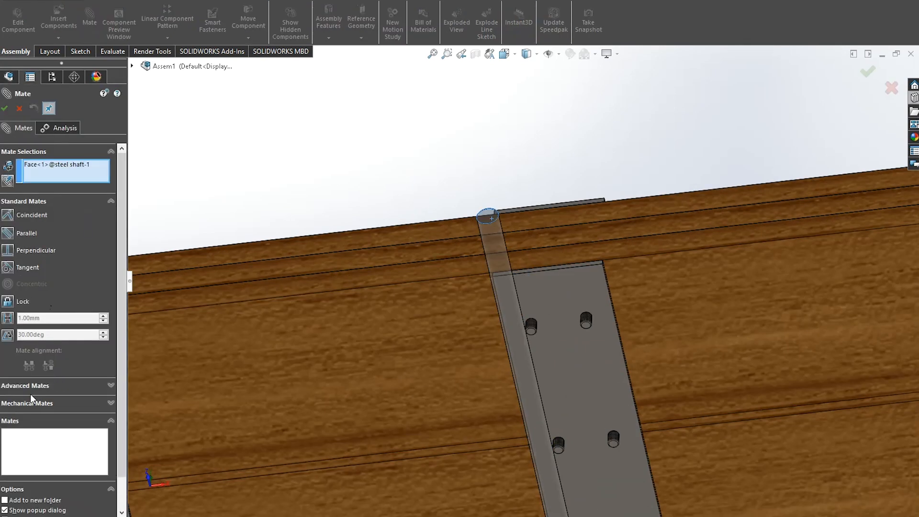
pyautogui.click(26, 298)
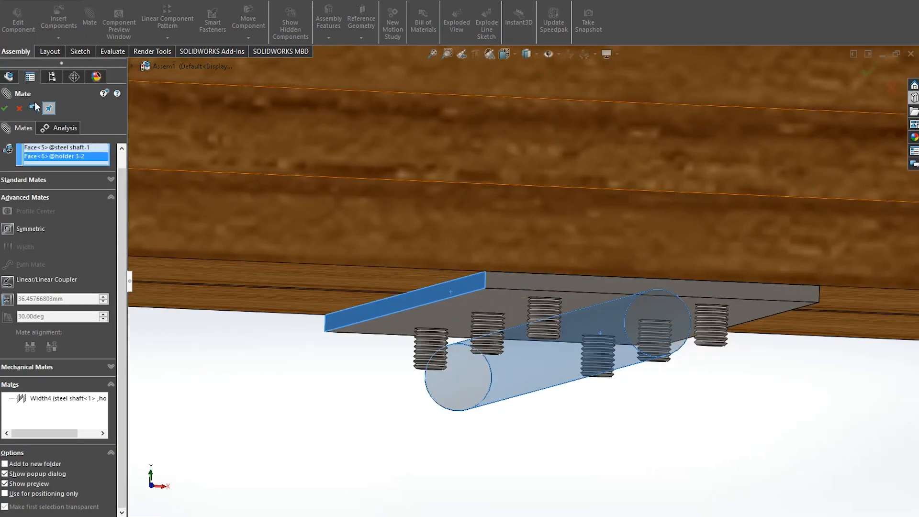
pyautogui.click(5, 109)
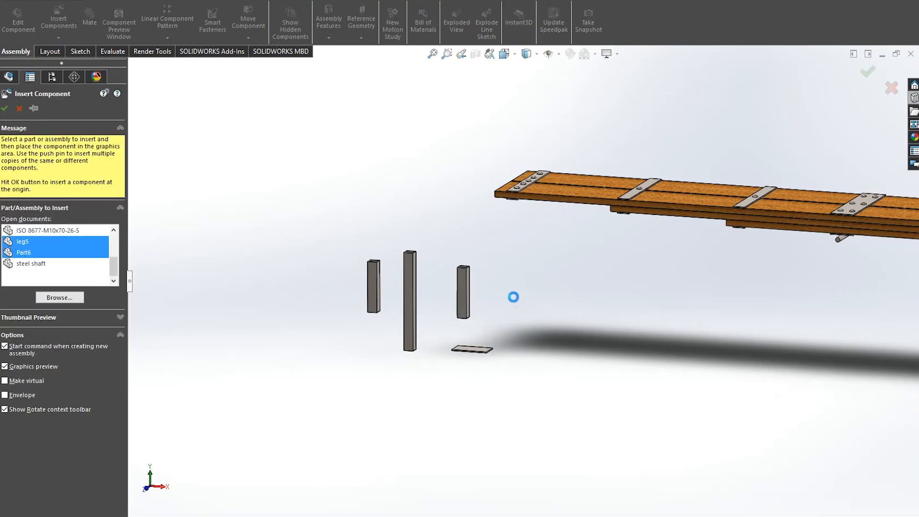
# - Insert leg1, leg2 and leg3 and start mating leg2's faces into the A-frame
pyautogui.click(60, 297)
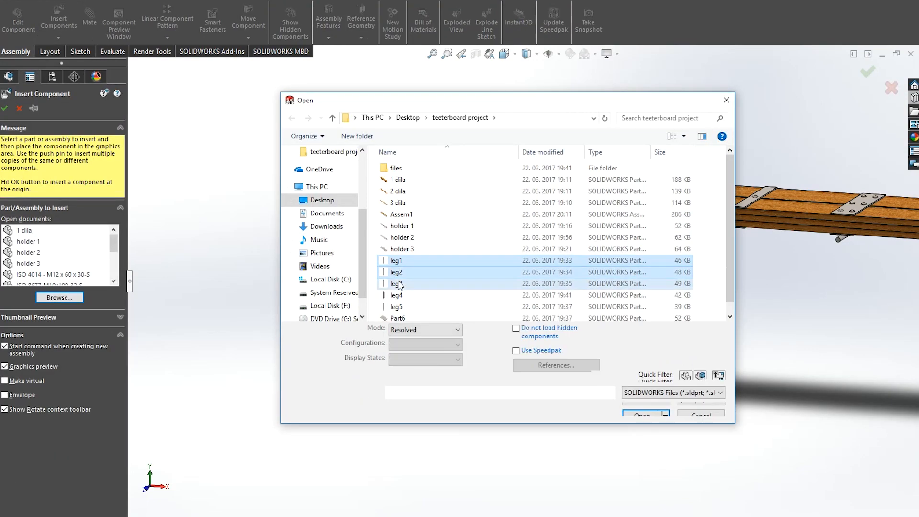
pyautogui.click(641, 415)
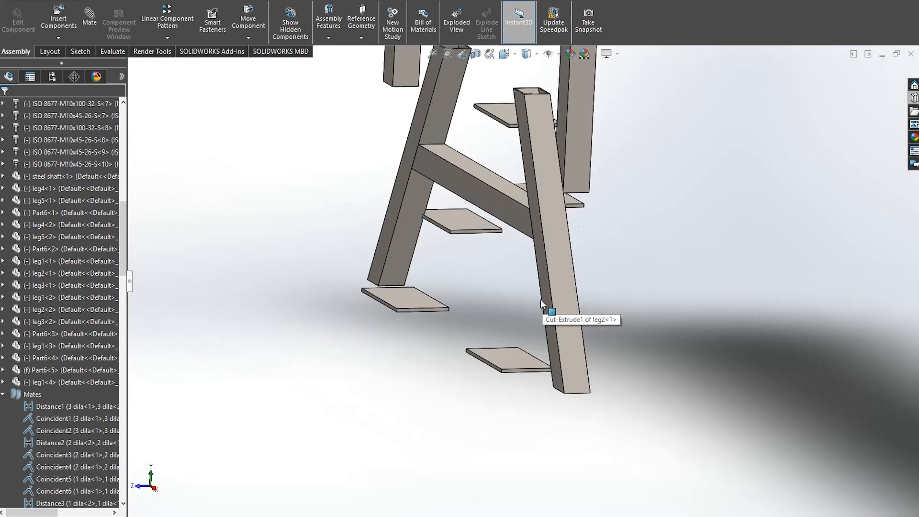
pyautogui.click(247, 21)
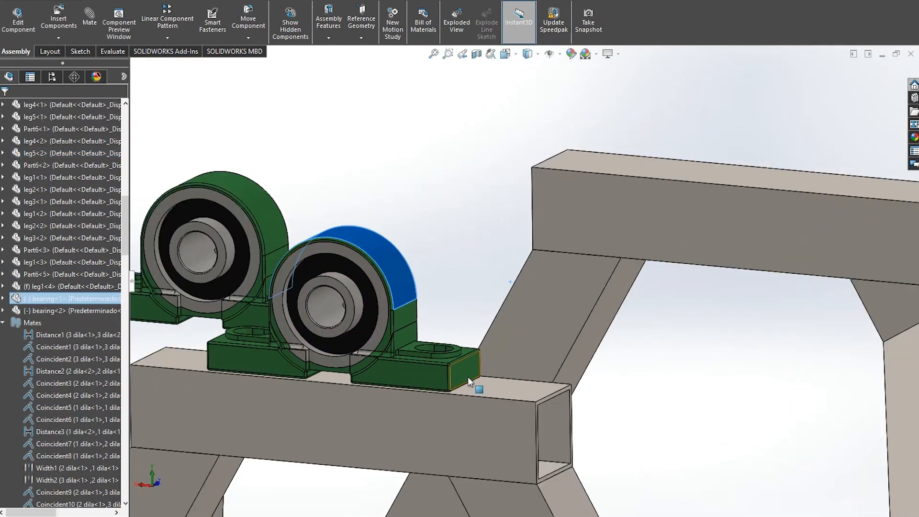
# - Mate the bearing base to the top beam and start a shaft-to-bearing width mate
pyautogui.click(248, 22)
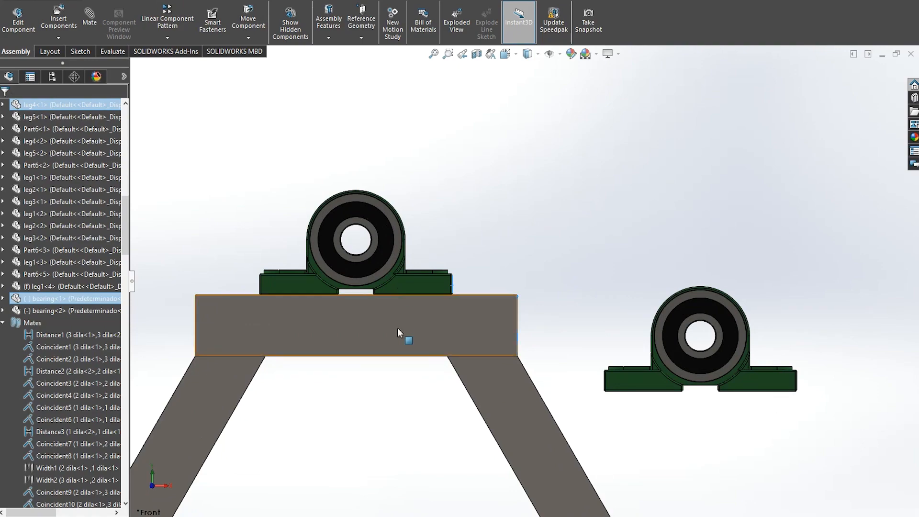
pyautogui.click(89, 17)
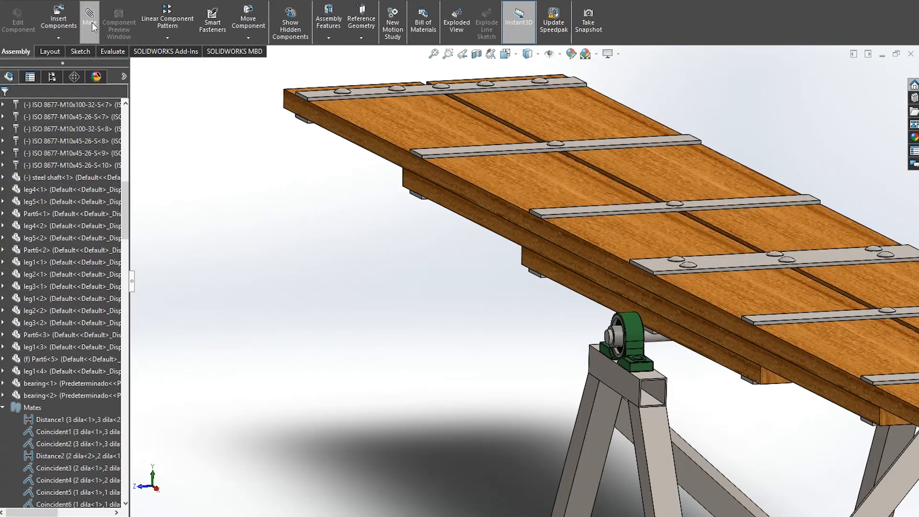
pyautogui.click(89, 17)
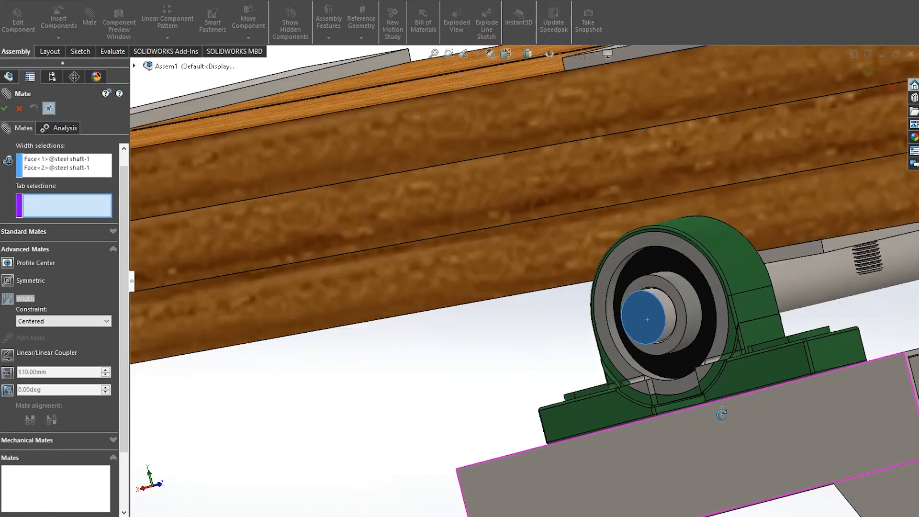